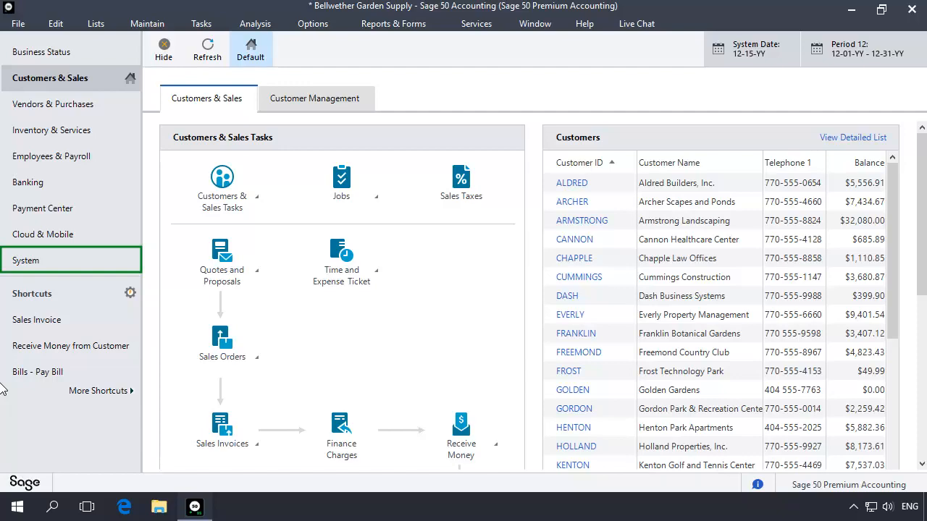
# - Go to the System center showing Back Up And Restore Data tasks for Bellwether Garden Supply
pyautogui.click(26, 261)
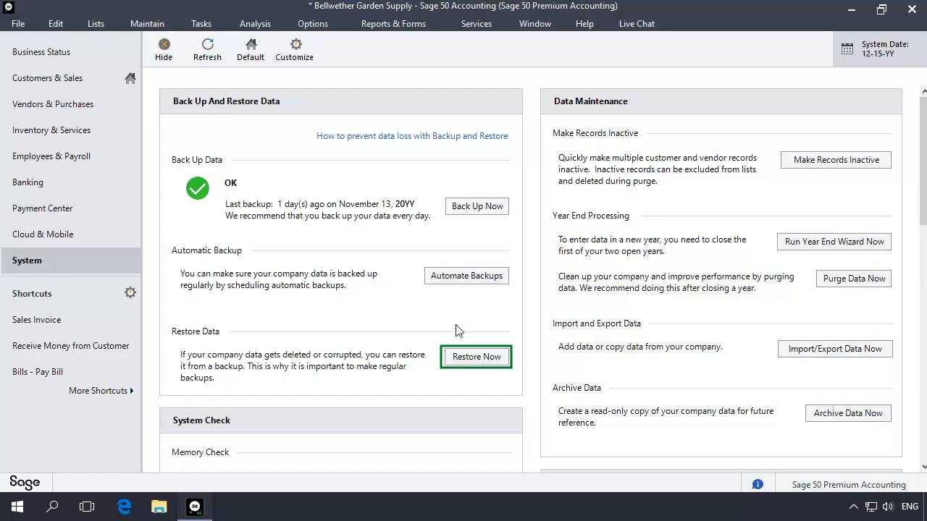
# - Start Restore Now and choose the FY20YY Bellwether Garden Supply .ptb file from Sage 50 Backups
pyautogui.click(475, 356)
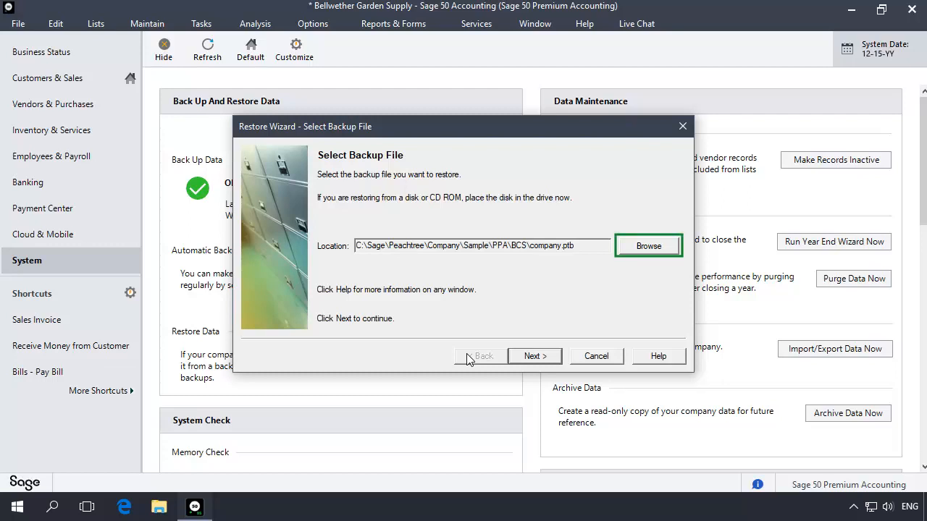
pyautogui.click(648, 246)
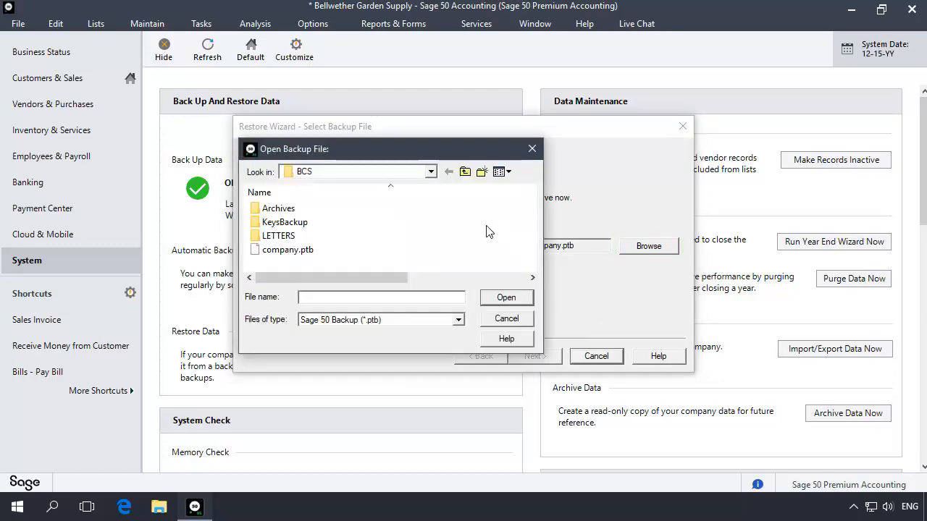
pyautogui.click(430, 171)
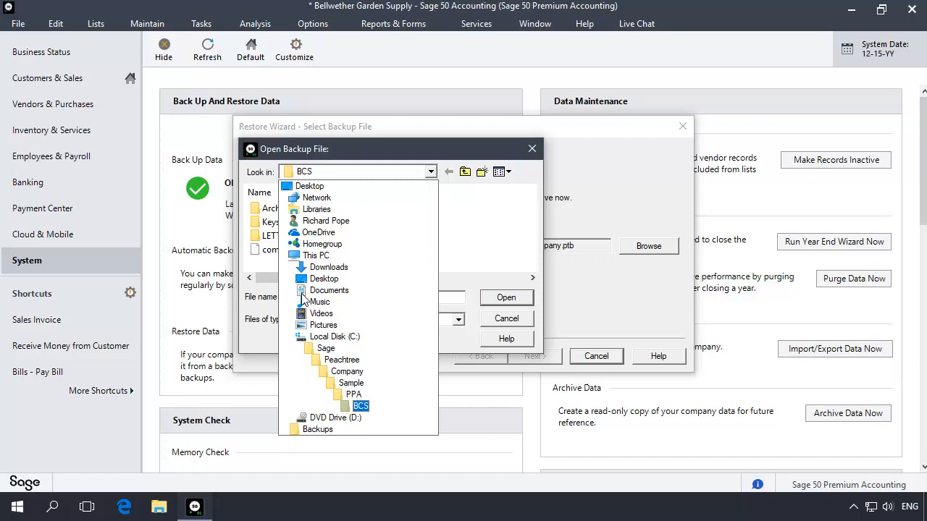
pyautogui.click(317, 429)
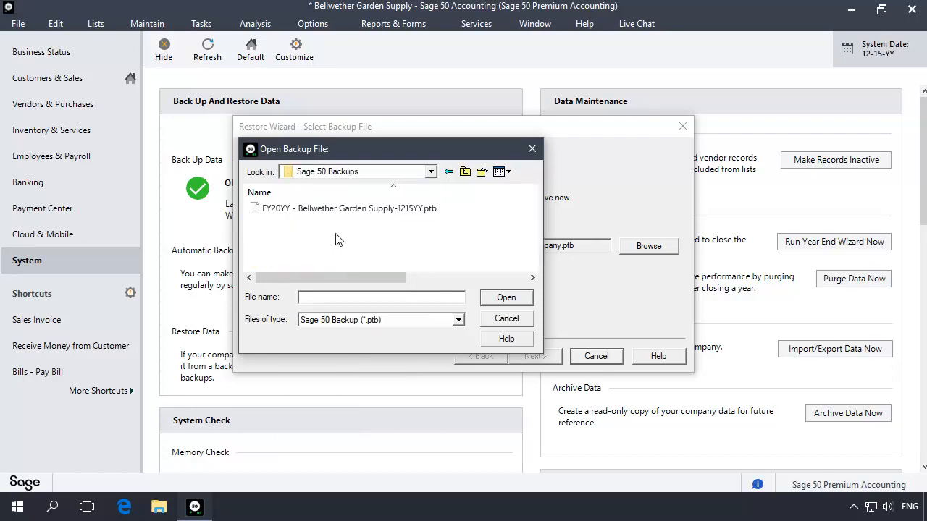
pyautogui.click(348, 208)
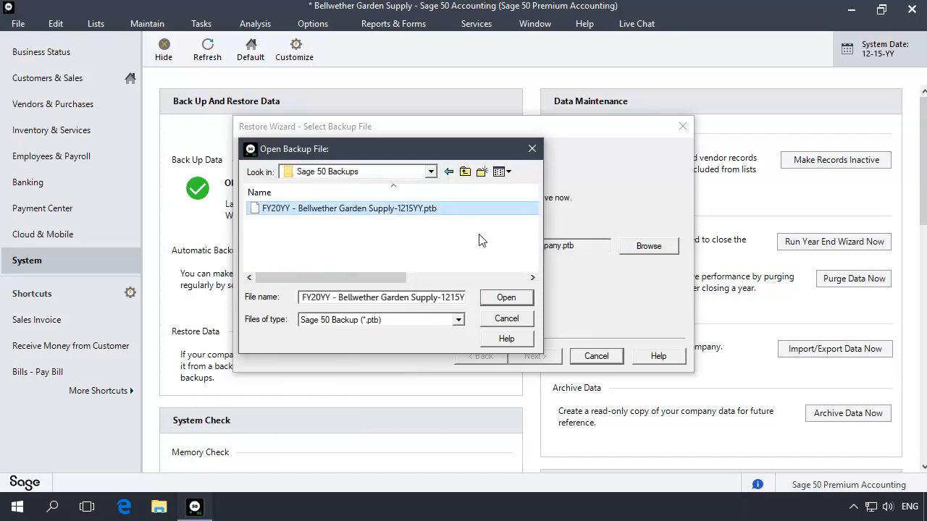
pyautogui.click(506, 296)
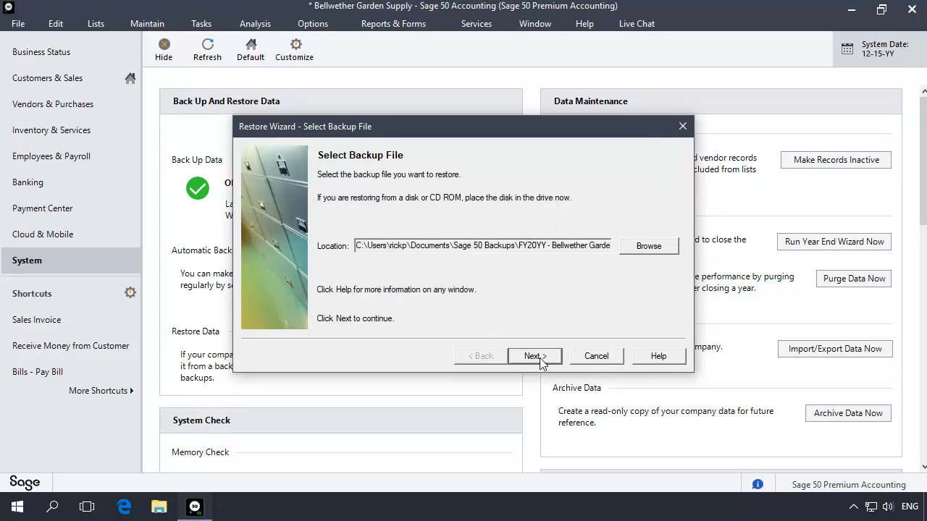
# - Keep 'Overwrite existing company data' for Bellwether Garden Supply and continue to Restore Options
pyautogui.click(533, 356)
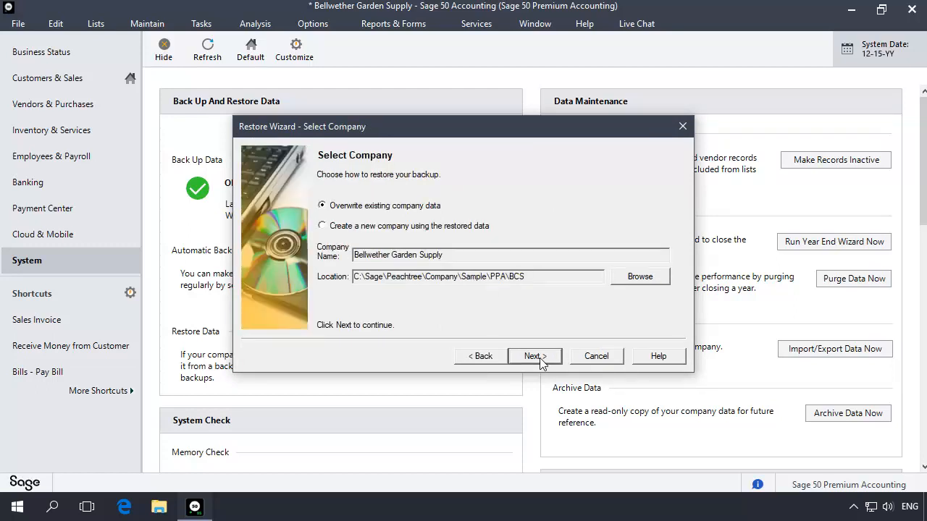
pyautogui.click(322, 206)
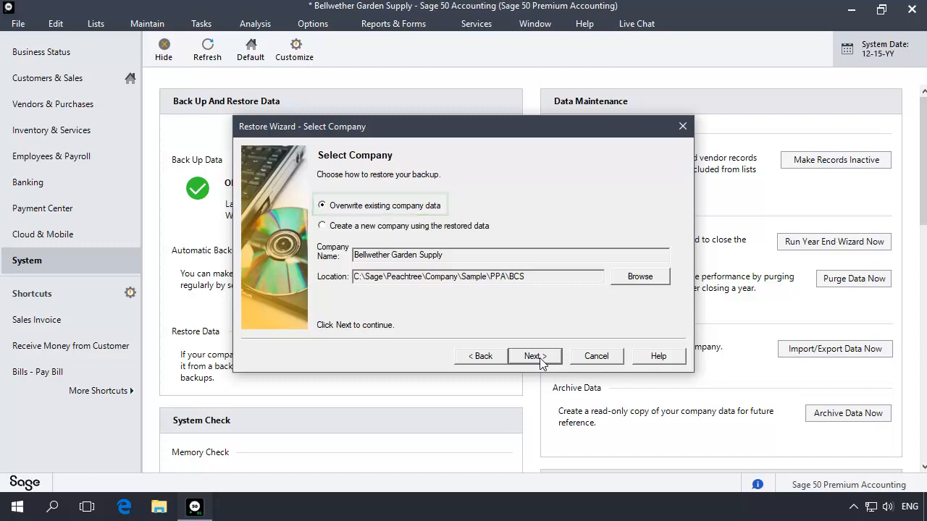
pyautogui.click(510, 254)
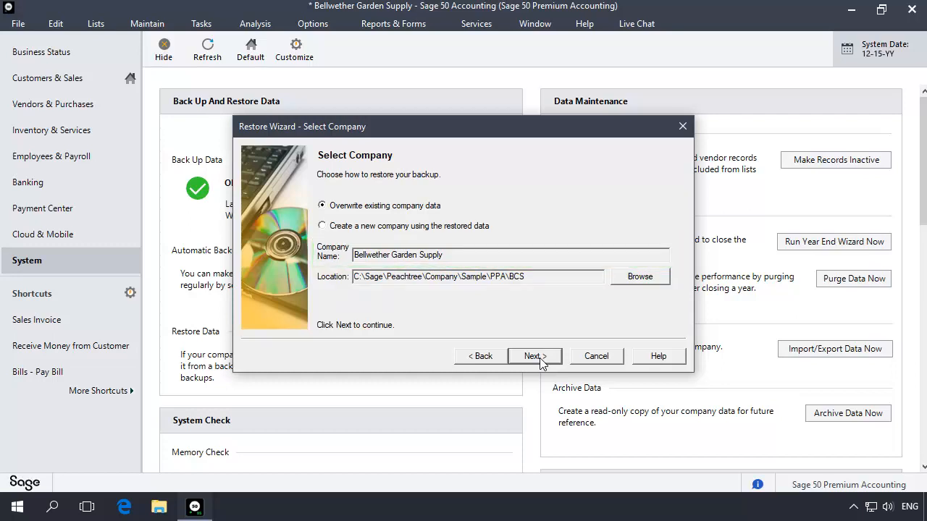
pyautogui.click(535, 356)
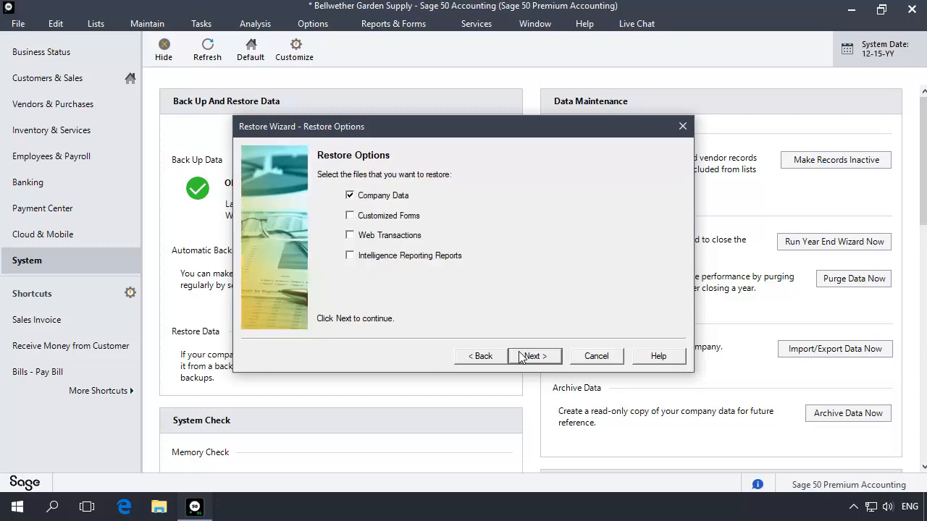
# - Leave Company Data ticked in Restore Options and continue to the Confirmation summary
pyautogui.click(350, 194)
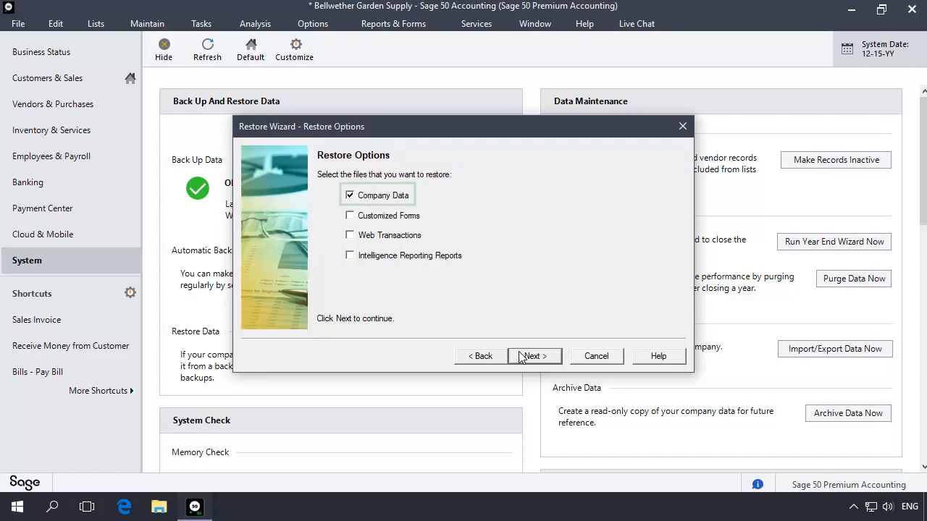
pyautogui.click(351, 194)
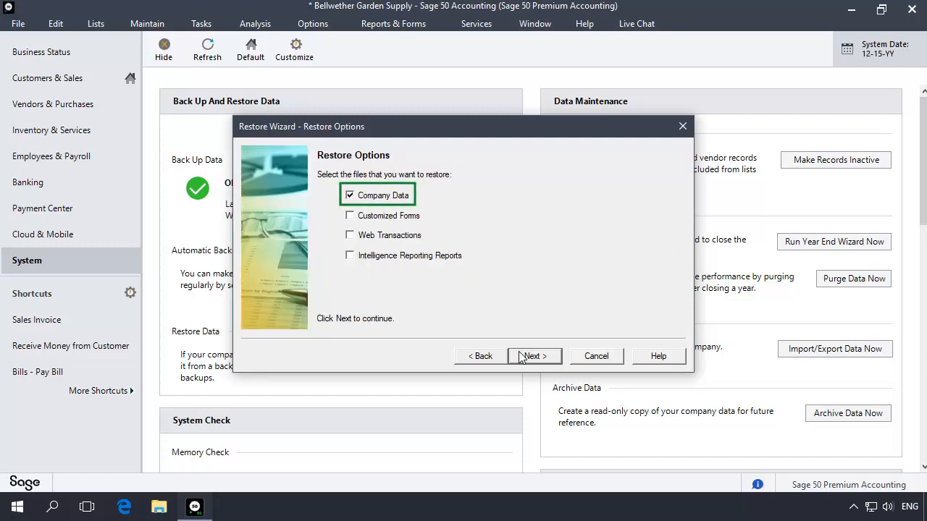
pyautogui.click(533, 356)
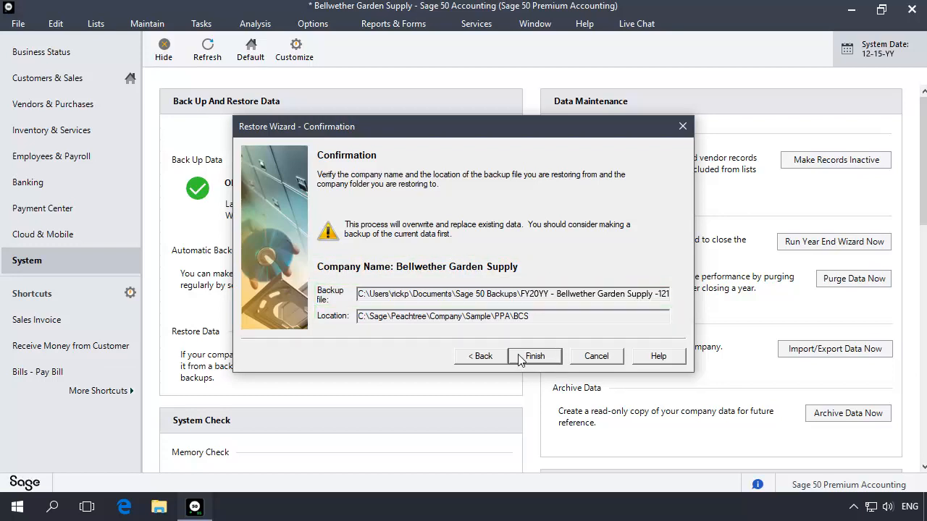
# - Finish the wizard and confirm Yes to permanently replace the existing data, starting the restore
pyautogui.click(535, 357)
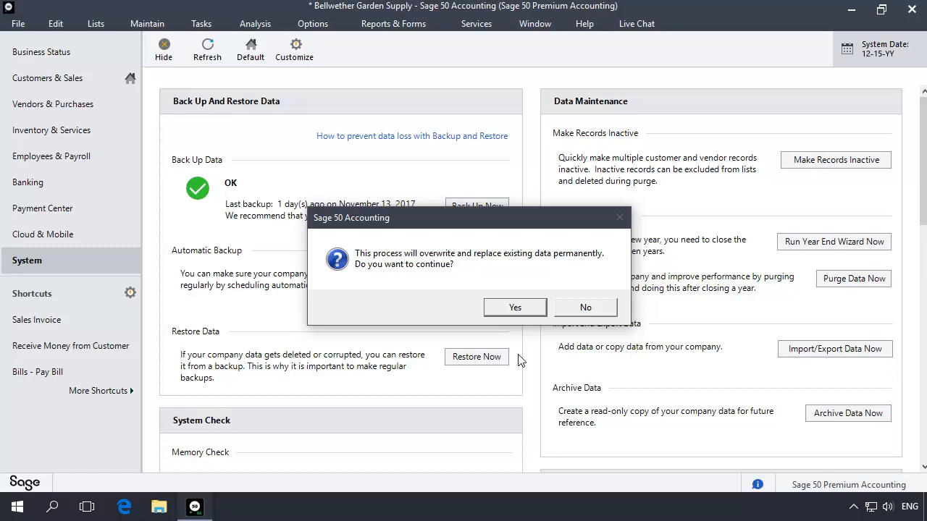
pyautogui.moveTo(507, 312)
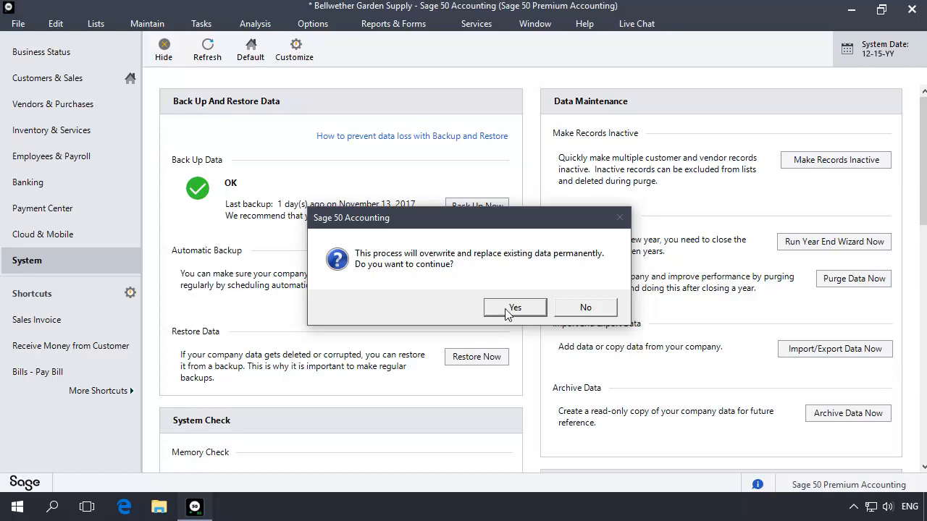
pyautogui.click(515, 307)
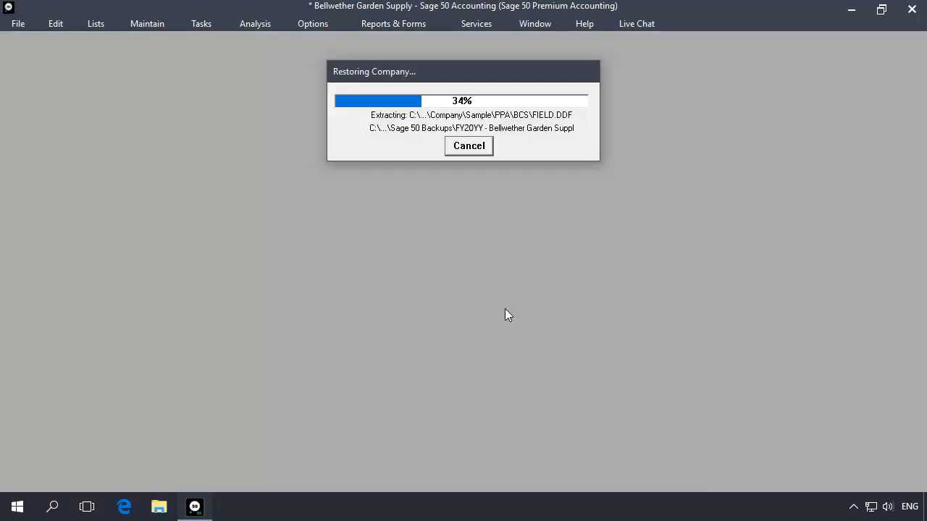